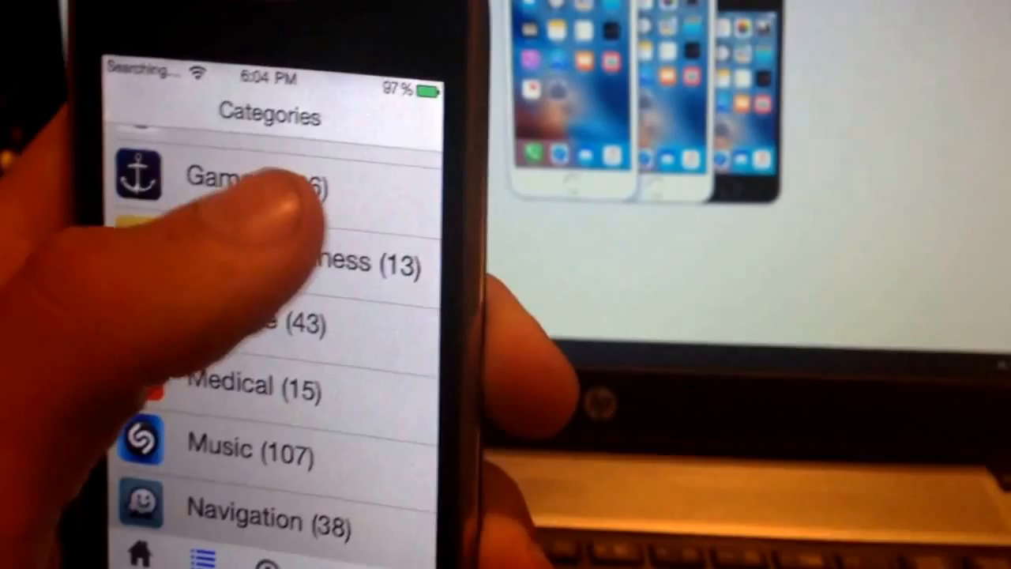
scroll(down, 3)
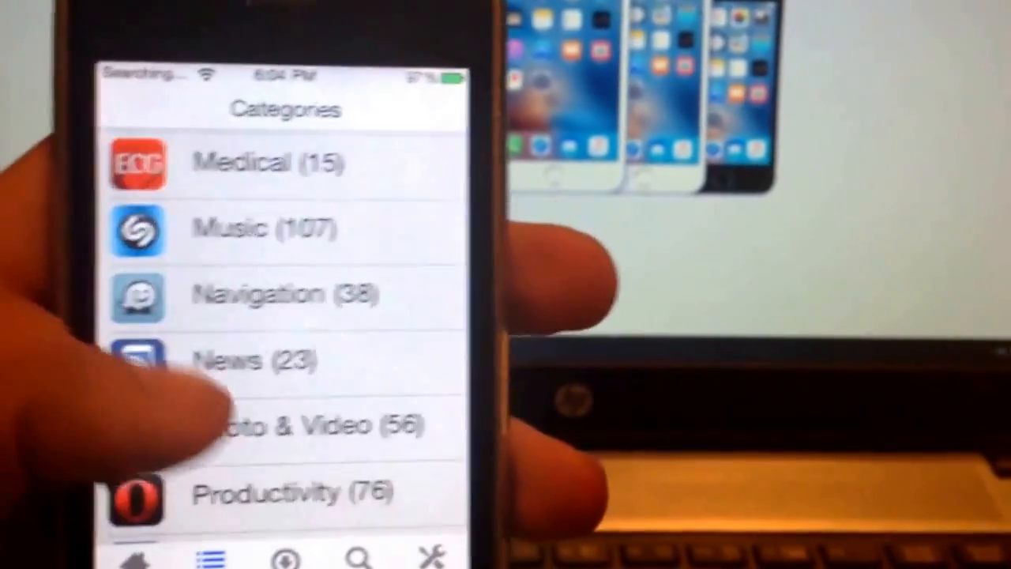
scroll(up, 3)
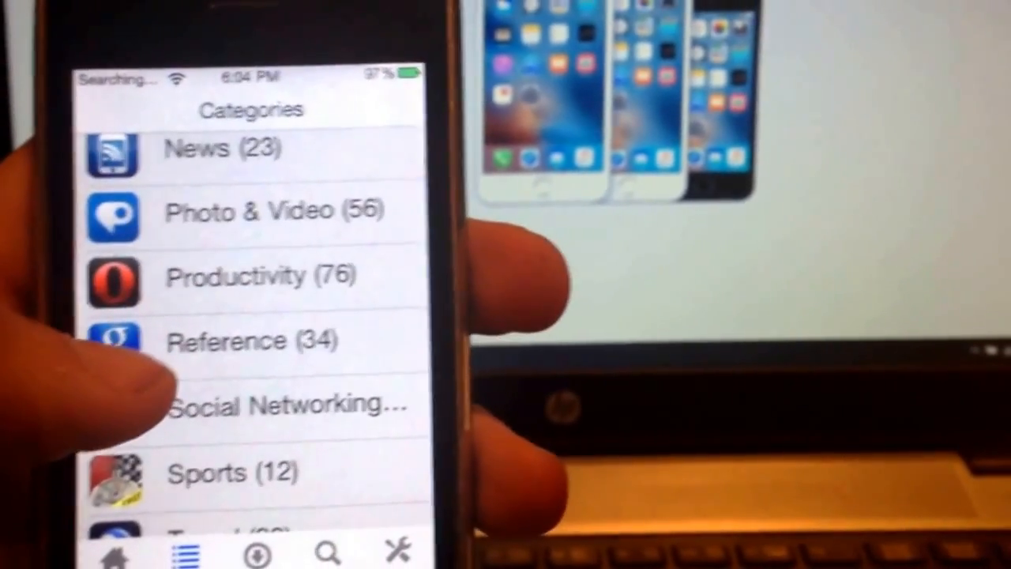